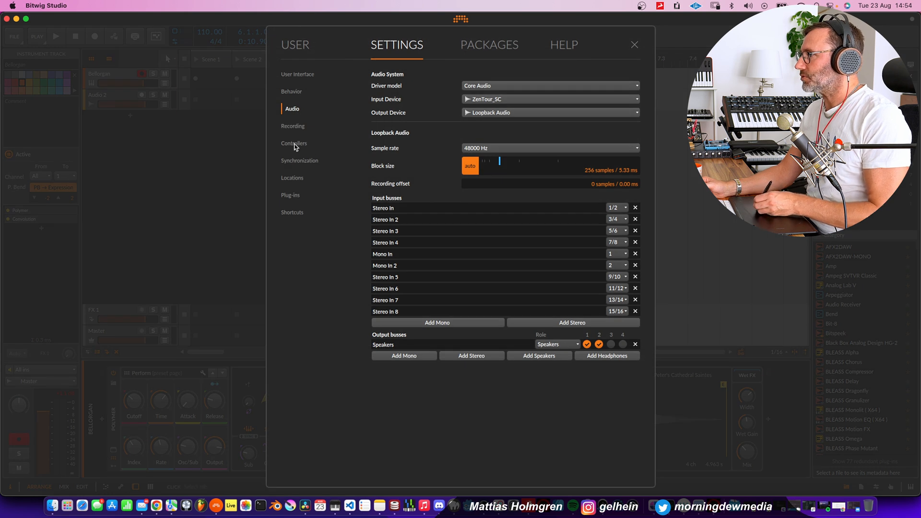
- Check the Impact LX Mini controller ports, then show the Synchronization settings page
left_click(294, 142)
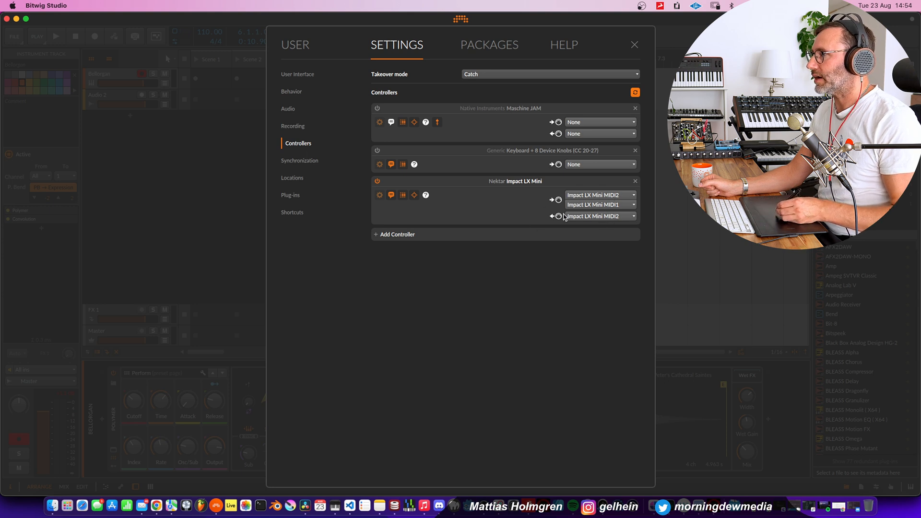
mouse_move(578, 199)
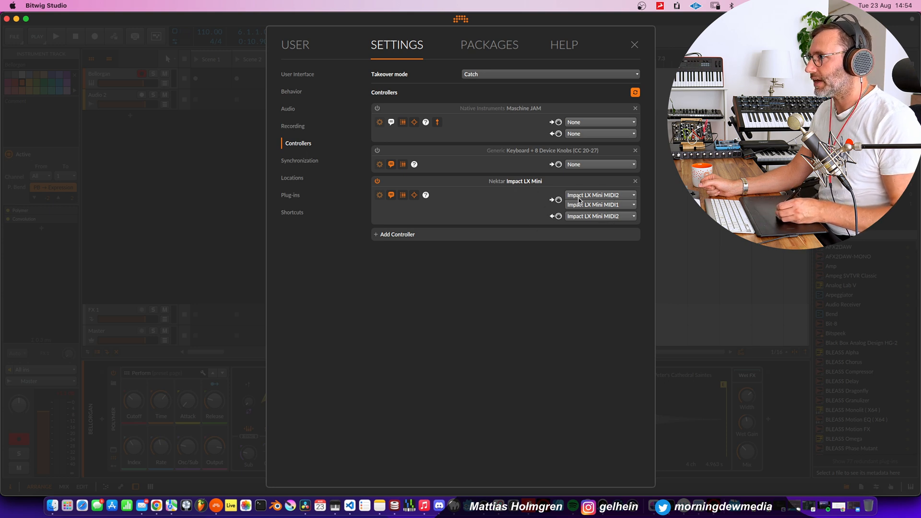
mouse_move(577, 227)
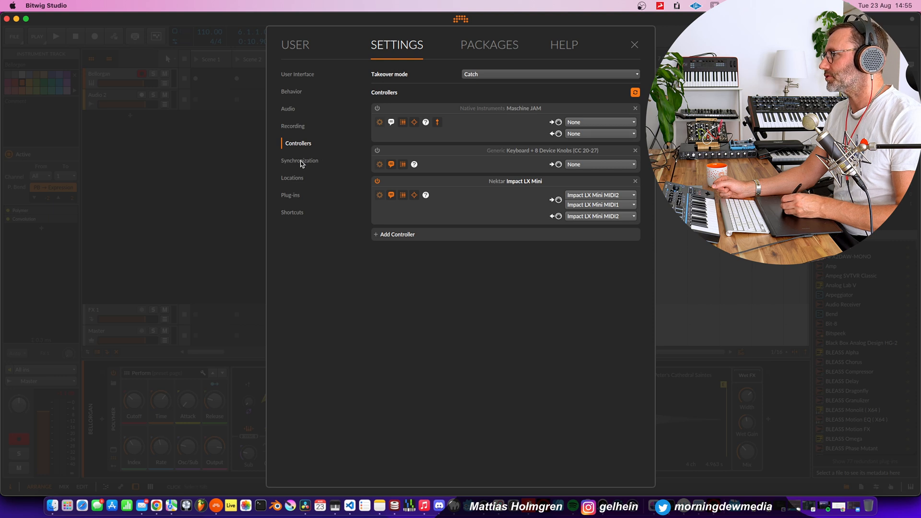
left_click(299, 160)
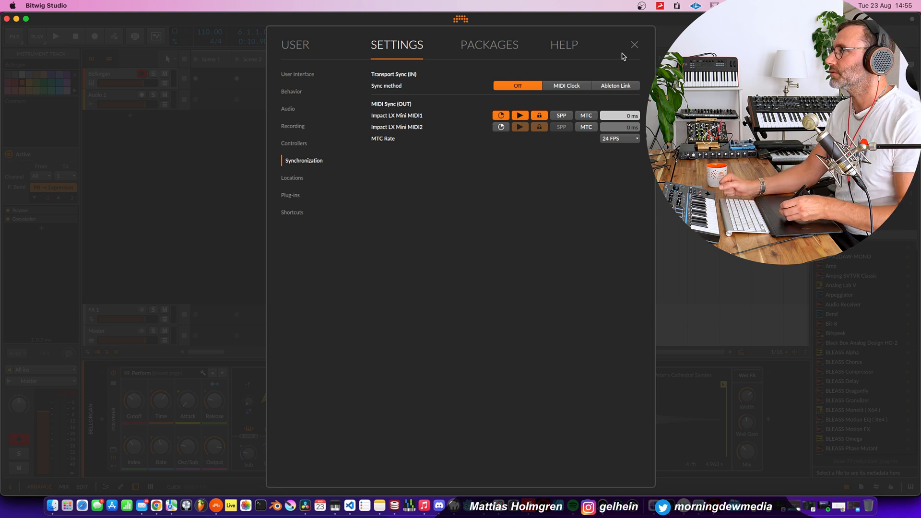
- Close Settings and turn Polymer's Cutoff knob on the Bellorgan track down to about 94 Hz
left_click(634, 45)
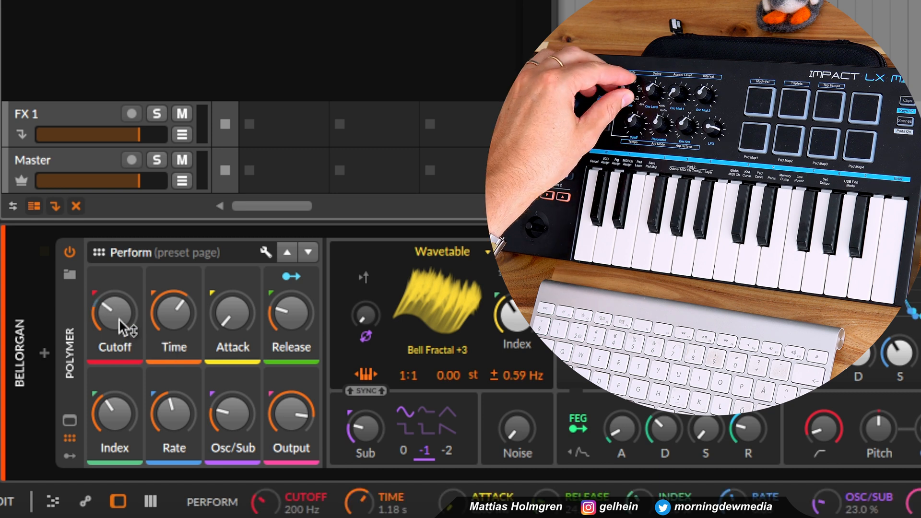
left_click_drag(115, 316, 121, 294)
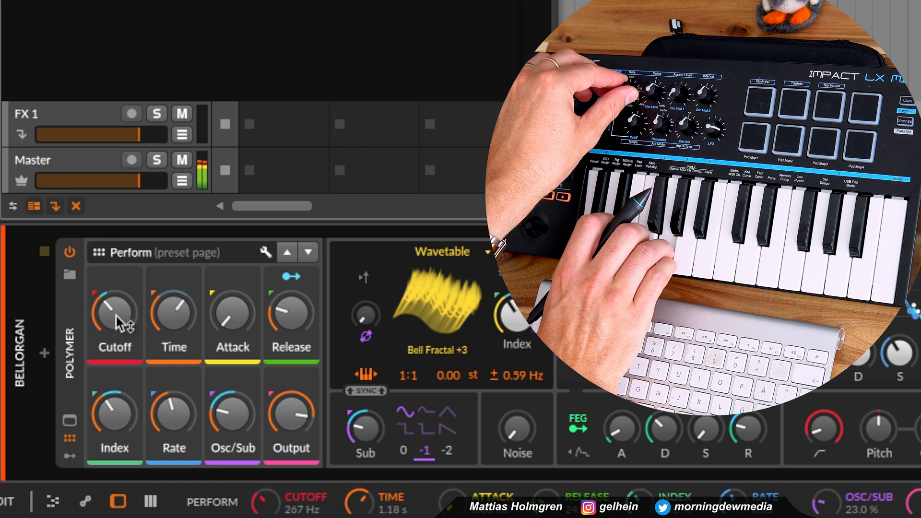
left_click_drag(114, 311, 108, 329)
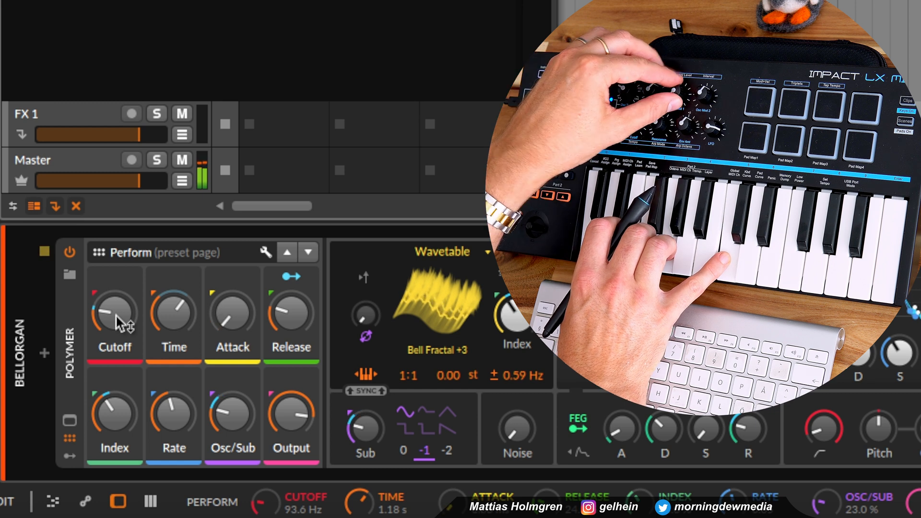
left_click_drag(114, 311, 124, 299)
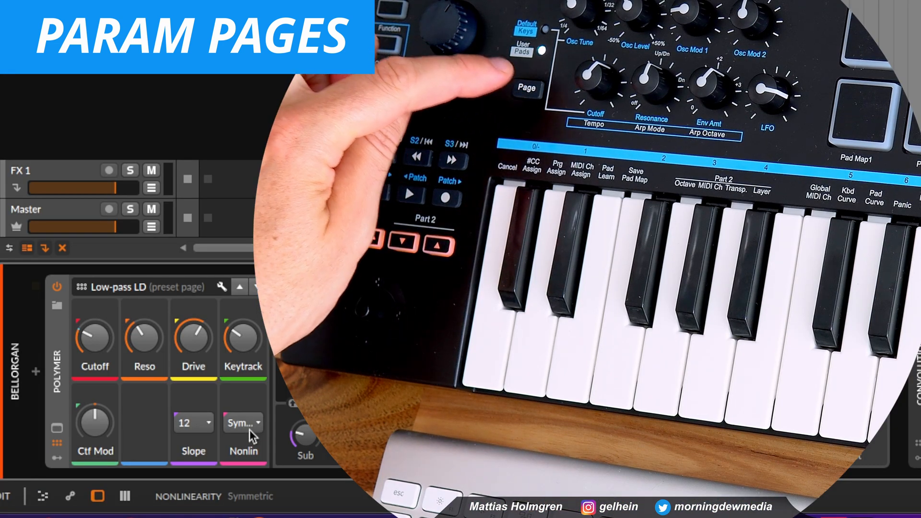
- Switch Polymer's remote-controls page on the Bellorgan track to Low-pass LD
left_click(526, 88)
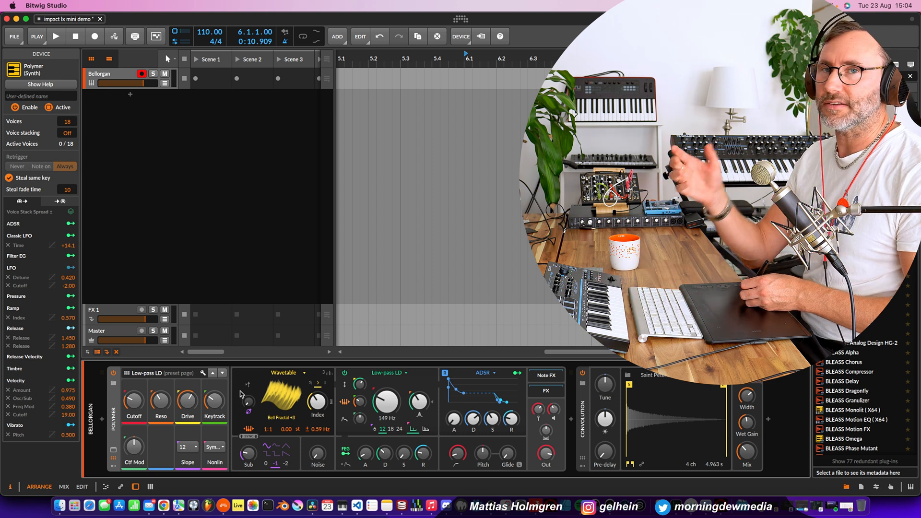
mouse_move(240, 413)
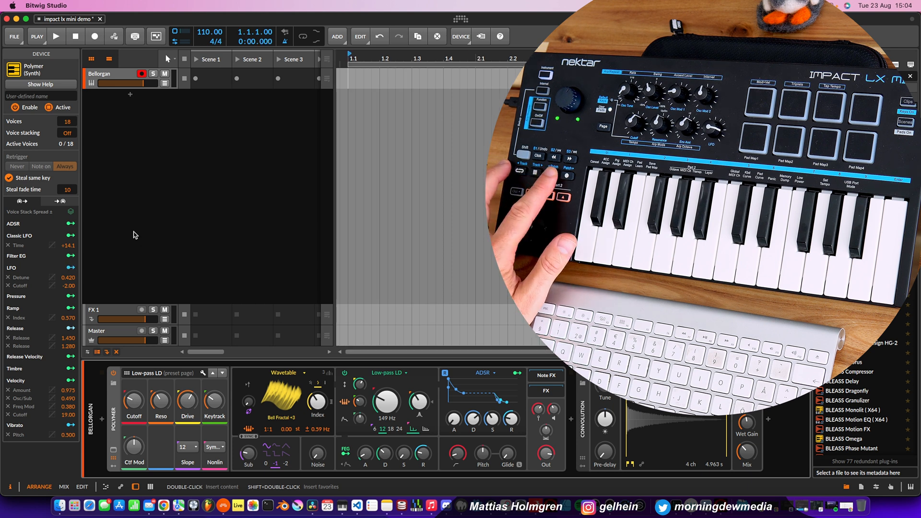
- Rewind the transport to the start, enable Loop and run playback
left_click(56, 36)
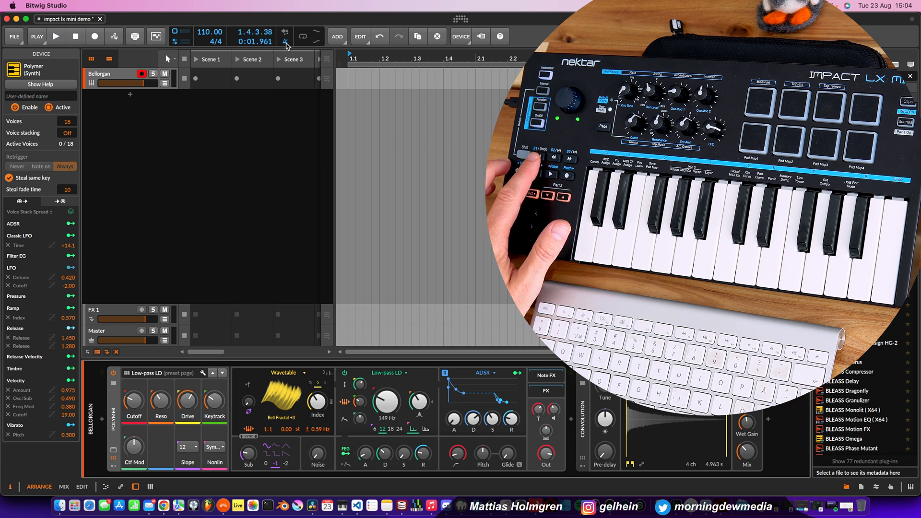
left_click(301, 36)
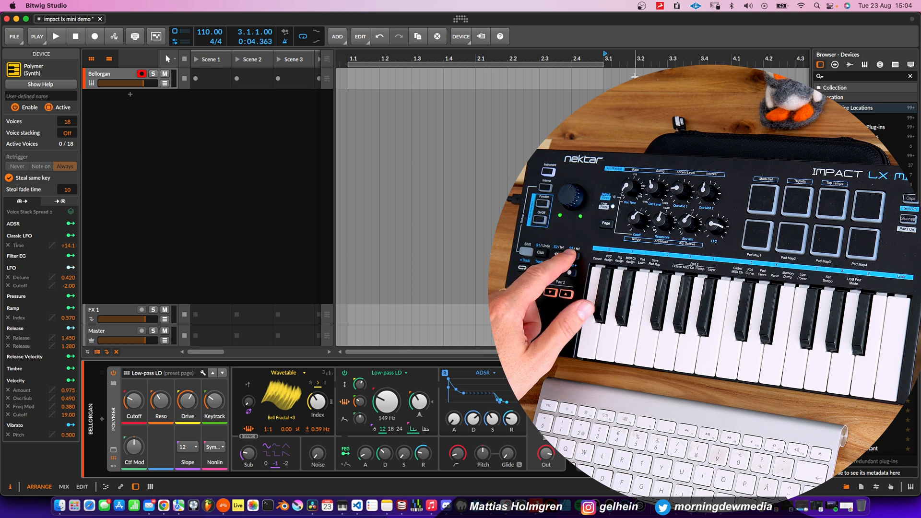
left_click(75, 36)
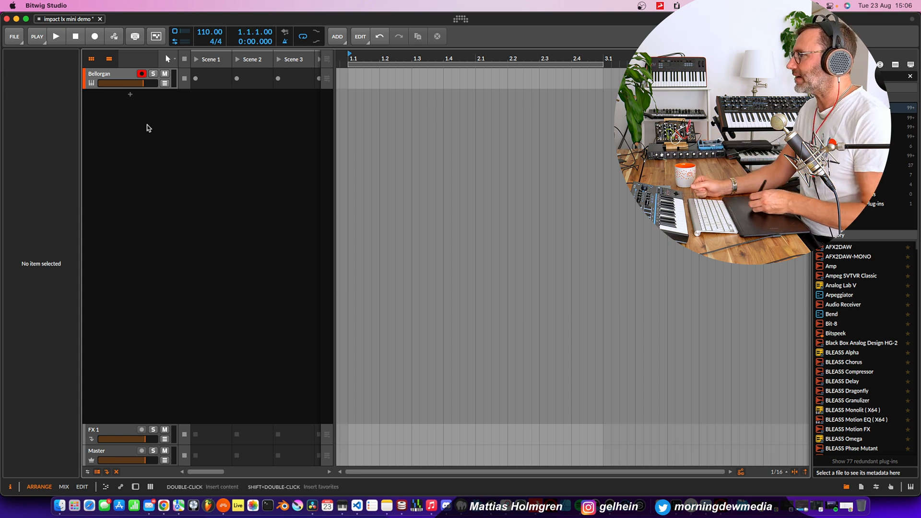
- Add a new instrument track, Inst 2, from the empty track area's context menu
right_click(148, 128)
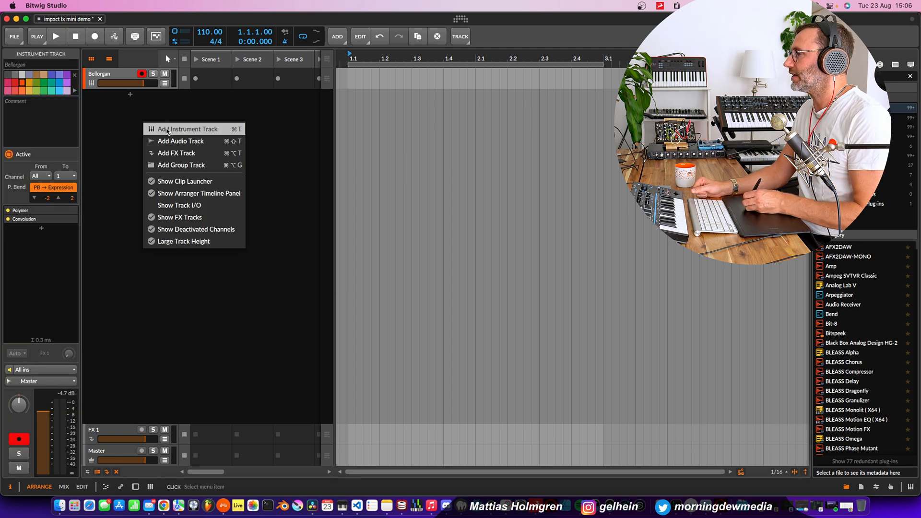
left_click(187, 128)
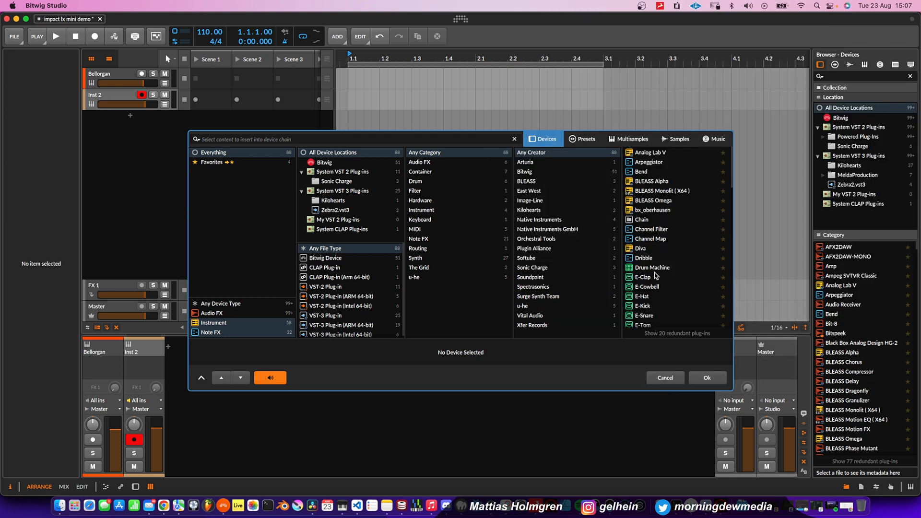
- Step through the Acoustic Drums presets to load Acoustic Drums Kit 1 on the new track
left_click(650, 268)
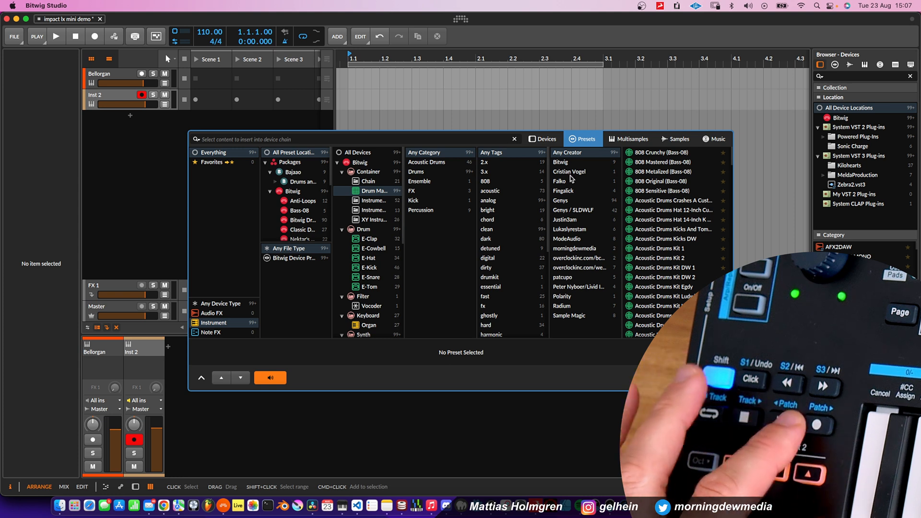
left_click(664, 238)
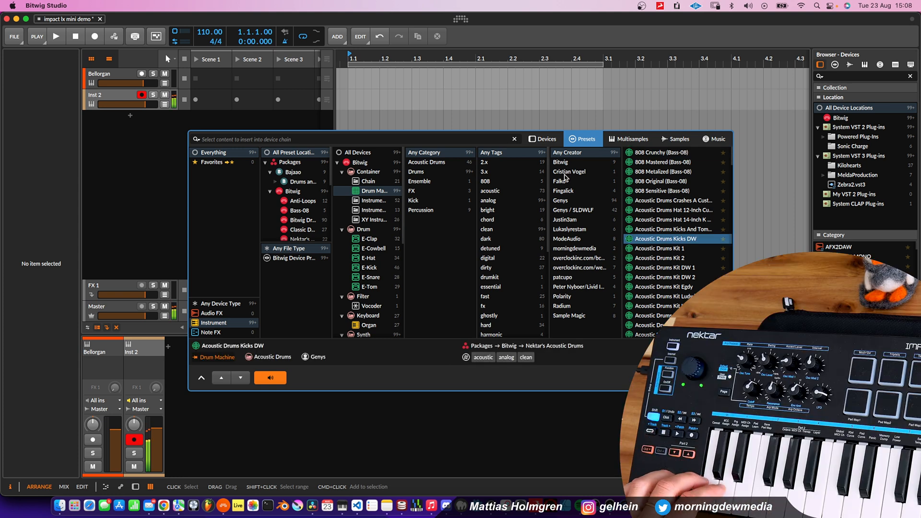
left_click(665, 247)
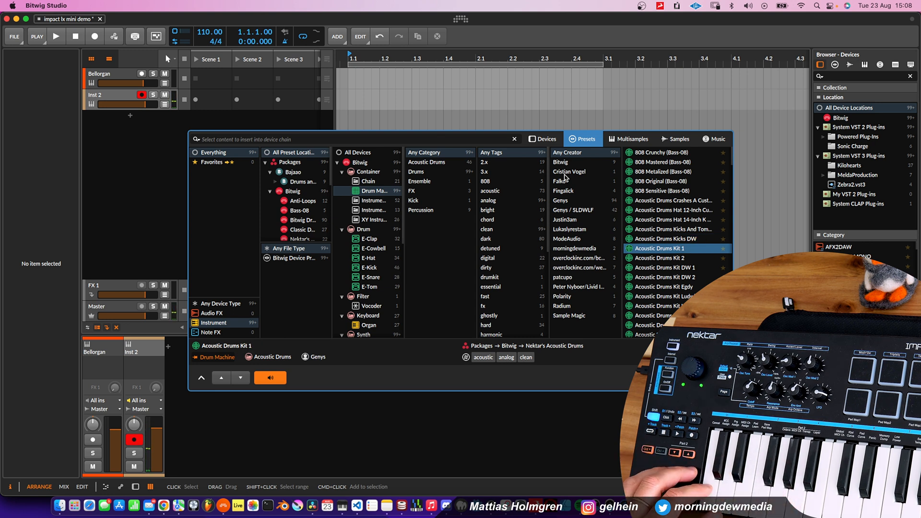
left_click(569, 172)
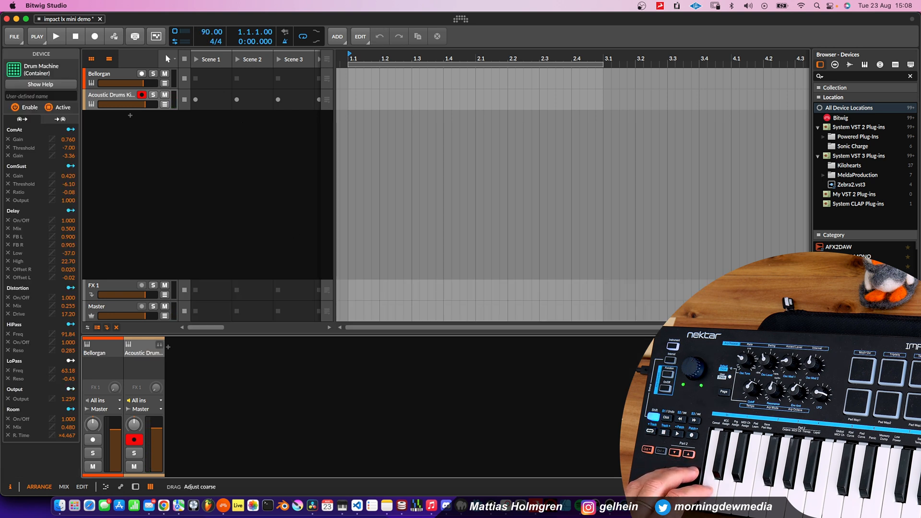
- Widen the clip launcher and record a drum pattern into the Acoustic Drums Scene 1 slot
left_click_drag(211, 32, 211, 37)
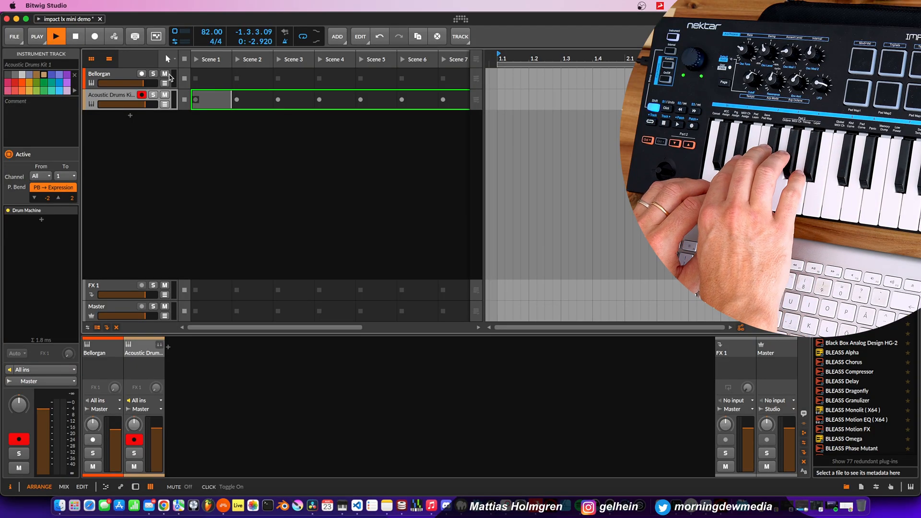
left_click(55, 37)
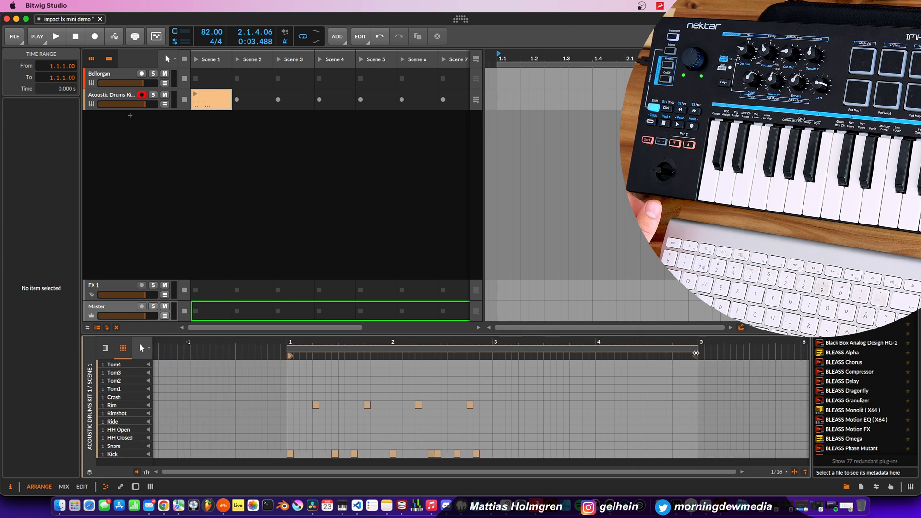
- Launch the recorded drum clip in Scene 1 to loop, then add a third instrument track
left_click_drag(696, 351, 492, 352)
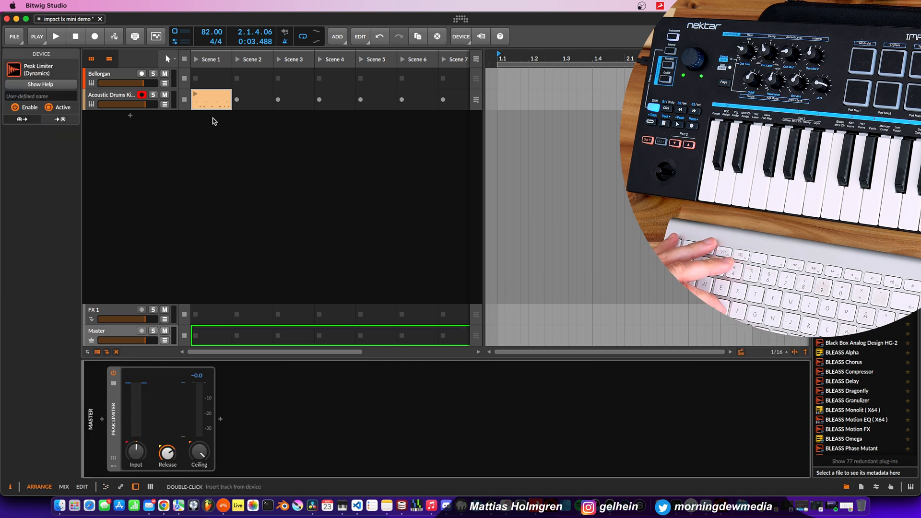
left_click(56, 36)
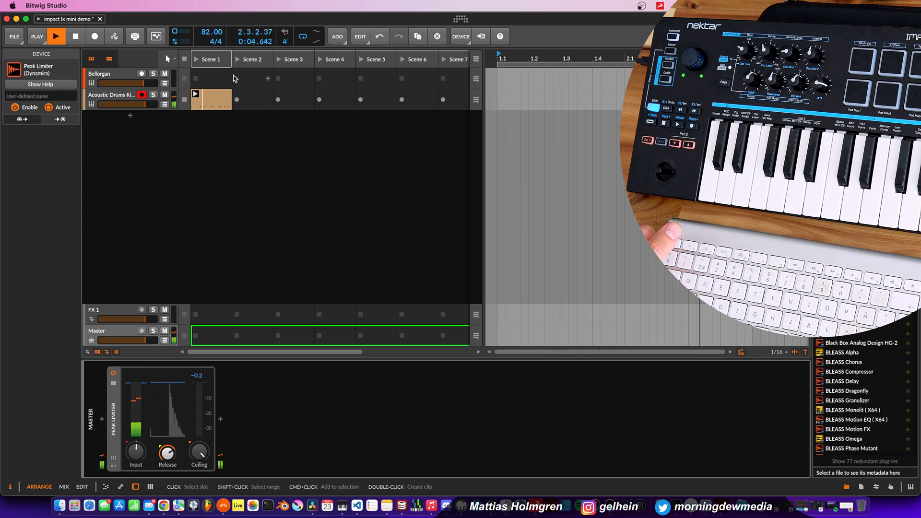
double_click(210, 100)
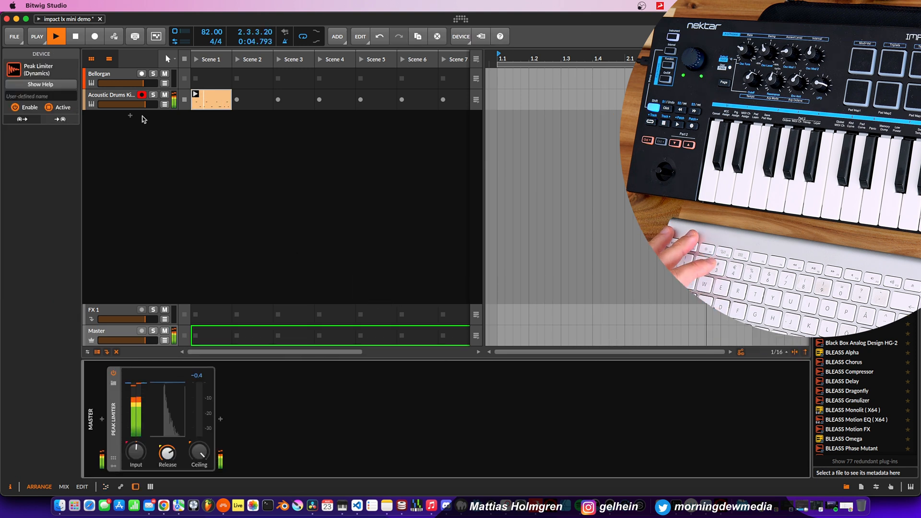
left_click(74, 36)
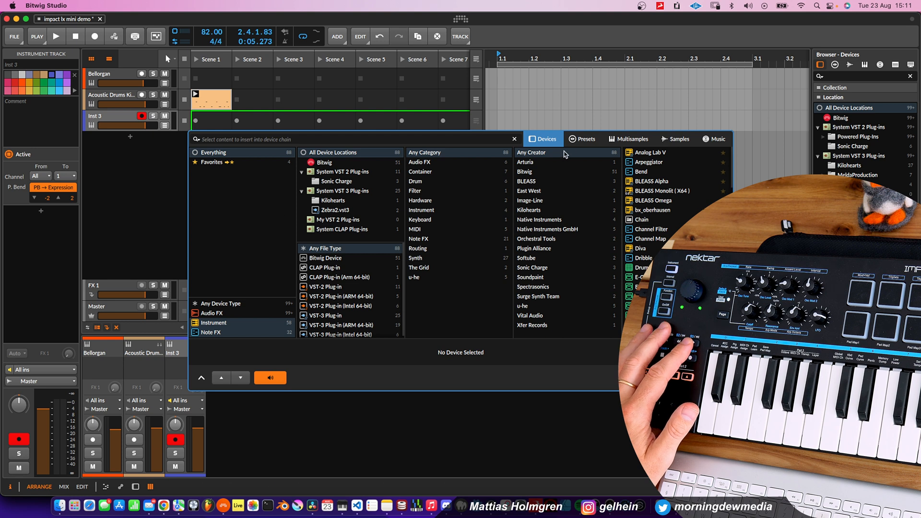
- Search 'poly', show Polymer's presets, audition 101 Thick and filter to Keyboards
type("poly")
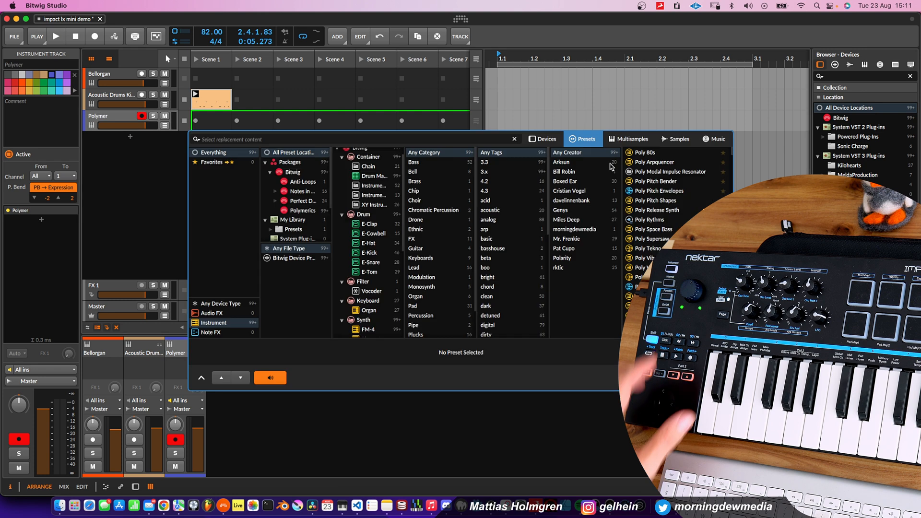
left_click(368, 331)
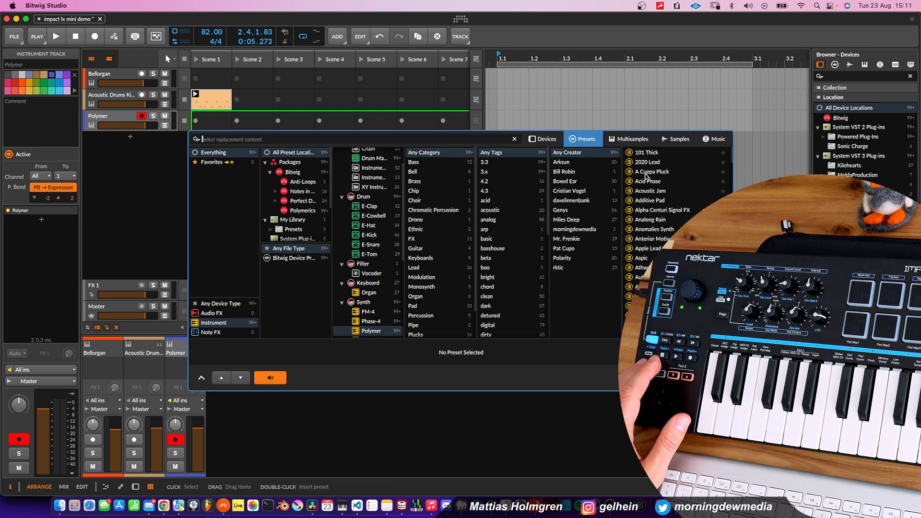
left_click(647, 153)
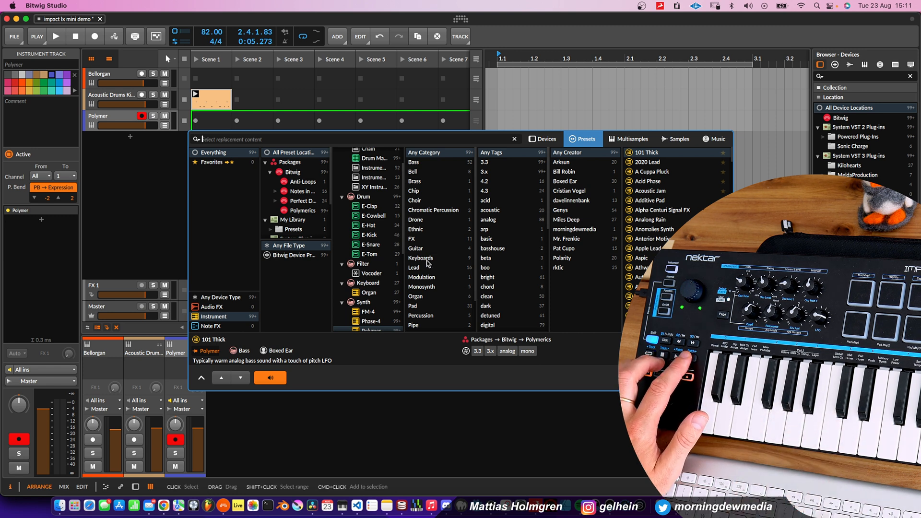
left_click(420, 257)
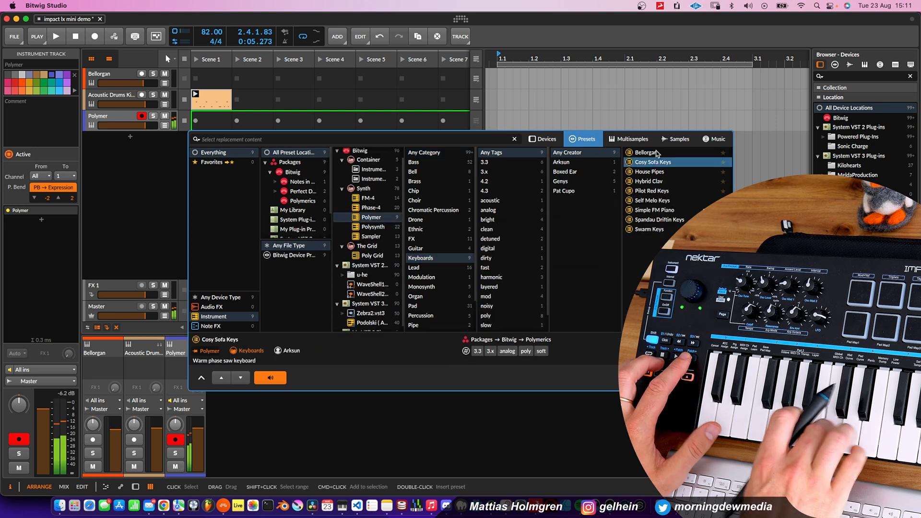
- Audition Cosy Sofa Keys and House Pipes, then load the Hybrid Clav preset
left_click(650, 172)
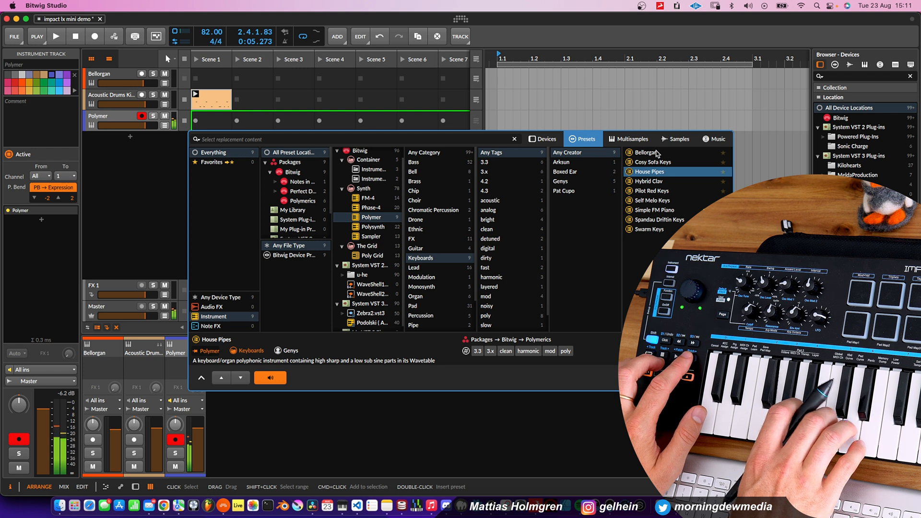
left_click(650, 181)
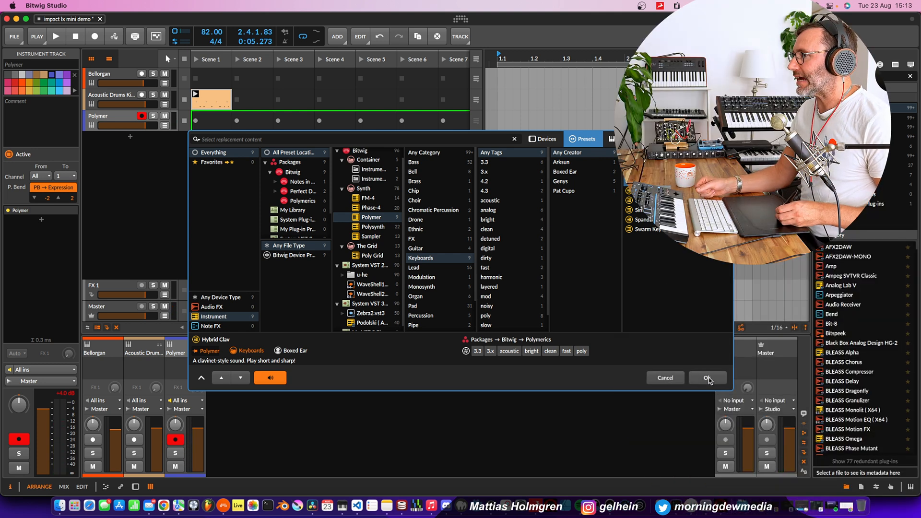
left_click(707, 378)
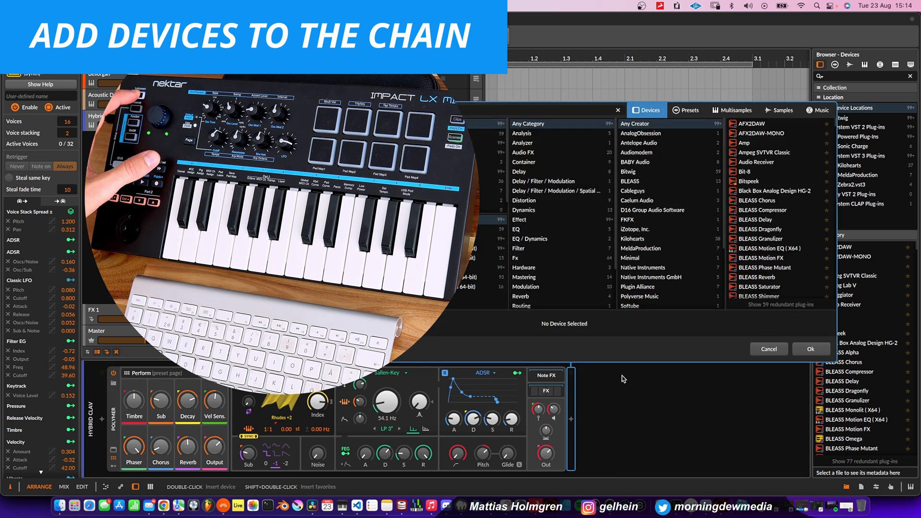
mouse_move(583, 457)
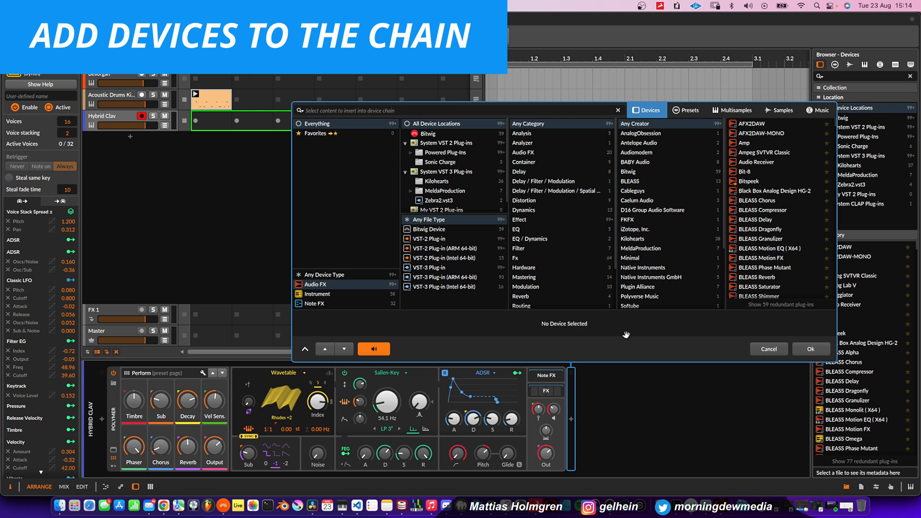
- Search 'rever' and insert the Convolution reverb after Polymer on the Hybrid Clav track
type("rever")
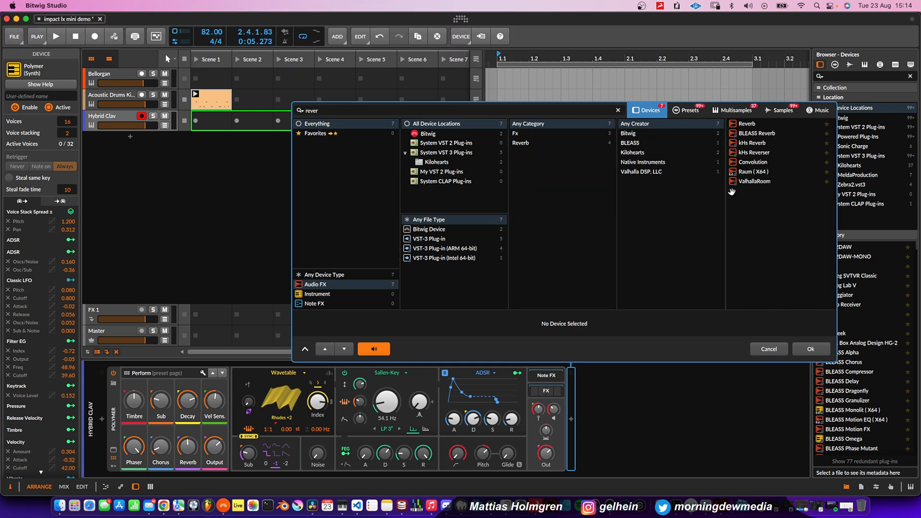
double_click(752, 161)
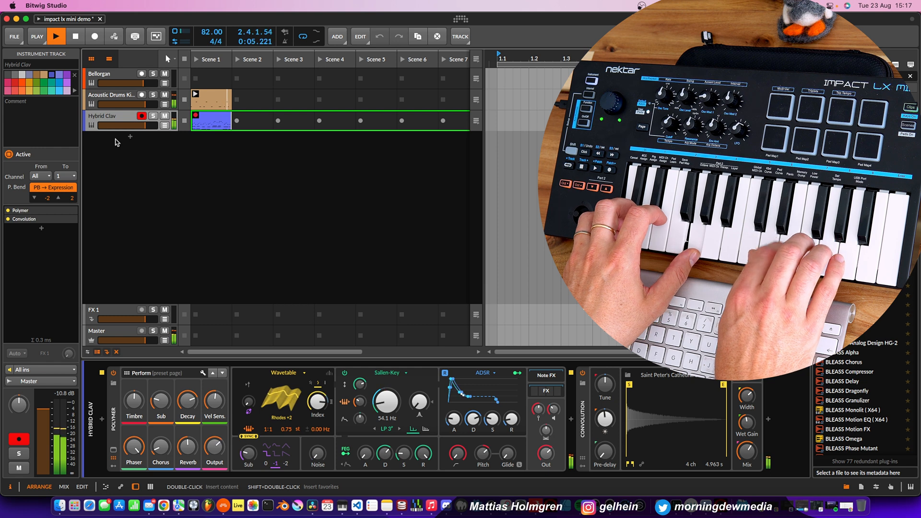
- Trim the Hybrid Clav clip's loop to four bars, then add a new instrument track (Inst 4)
double_click(211, 120)
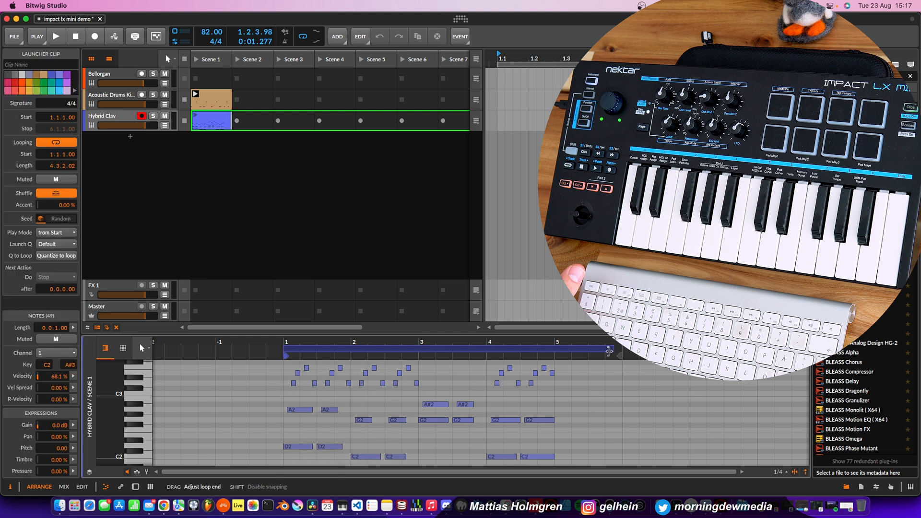
left_click_drag(609, 351, 599, 352)
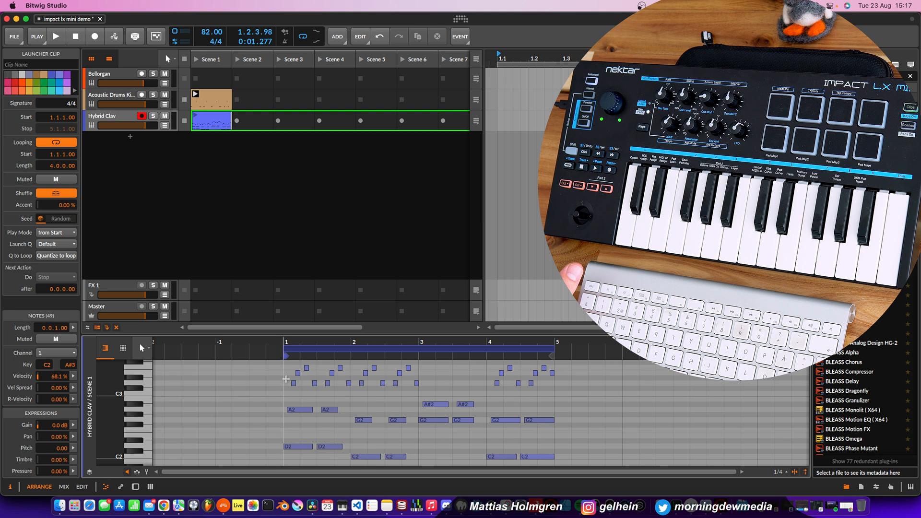
mouse_move(240, 150)
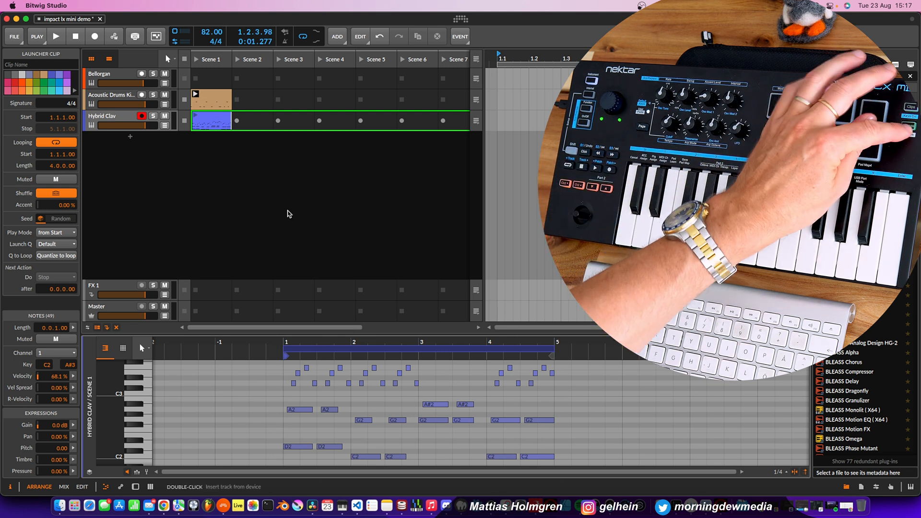
left_click(56, 35)
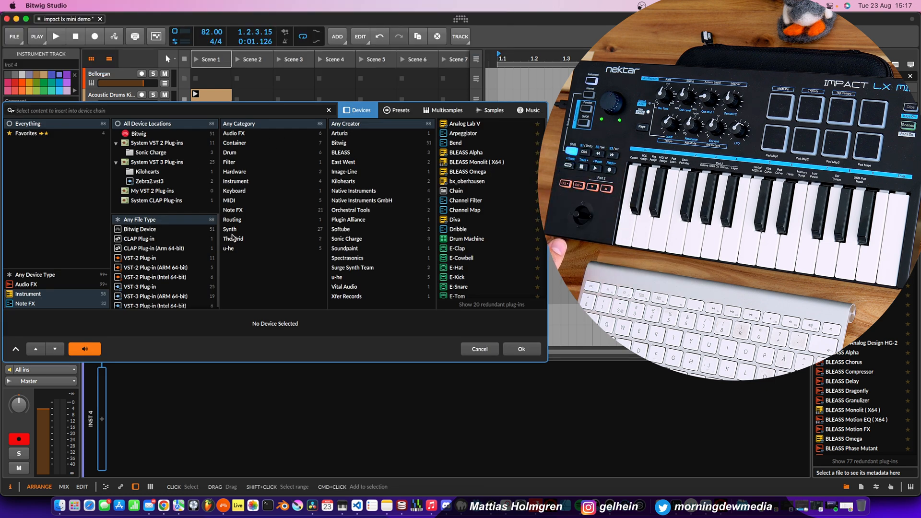
- Load the Polymer synth from the Synth category onto the new track
left_click(229, 229)
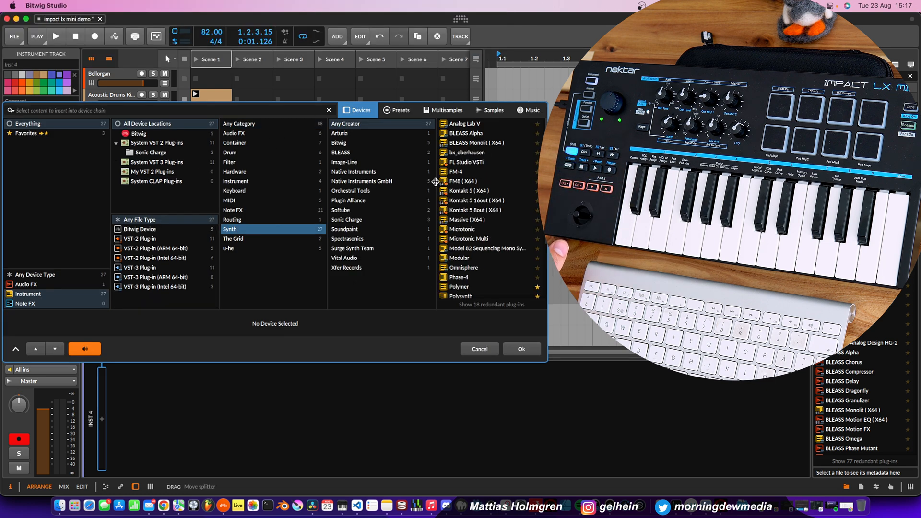
left_click(459, 284)
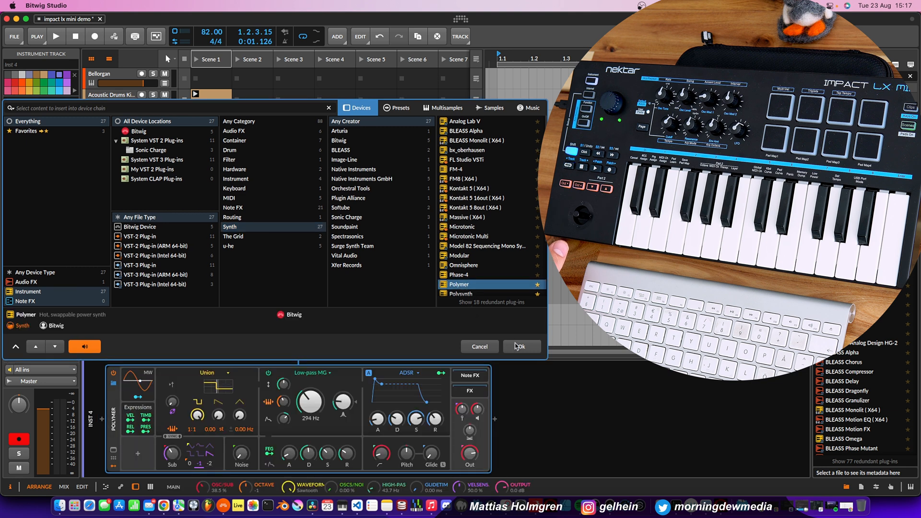
left_click(519, 347)
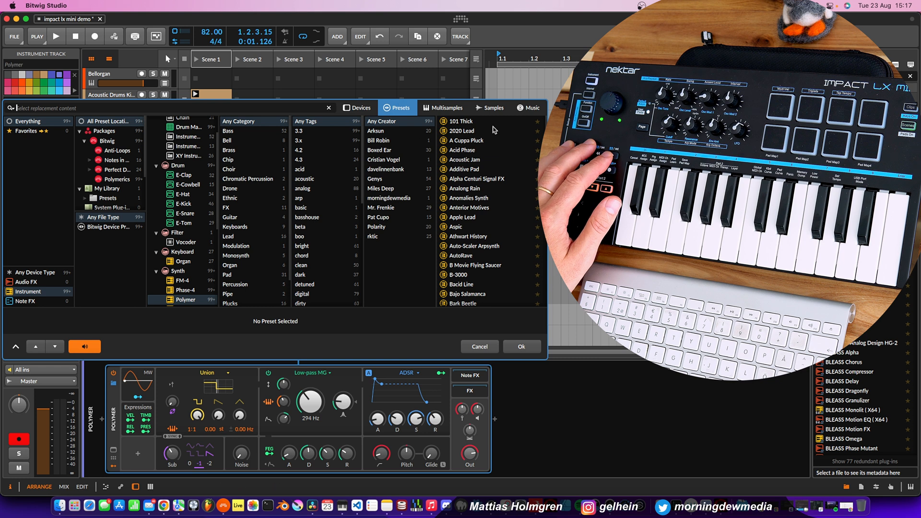
- Filter presets to Bass, audition Electro Square Bass, and settle on Fat Bottom Bass
left_click(228, 131)
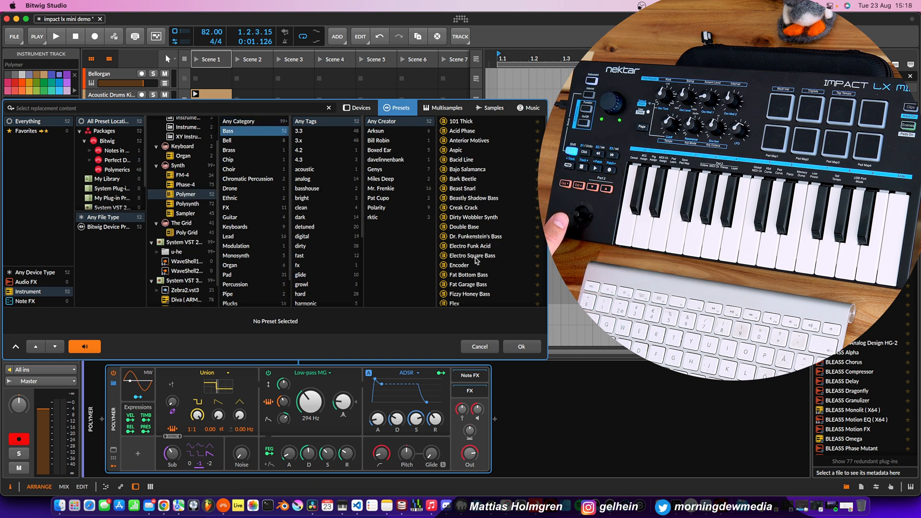
left_click(471, 255)
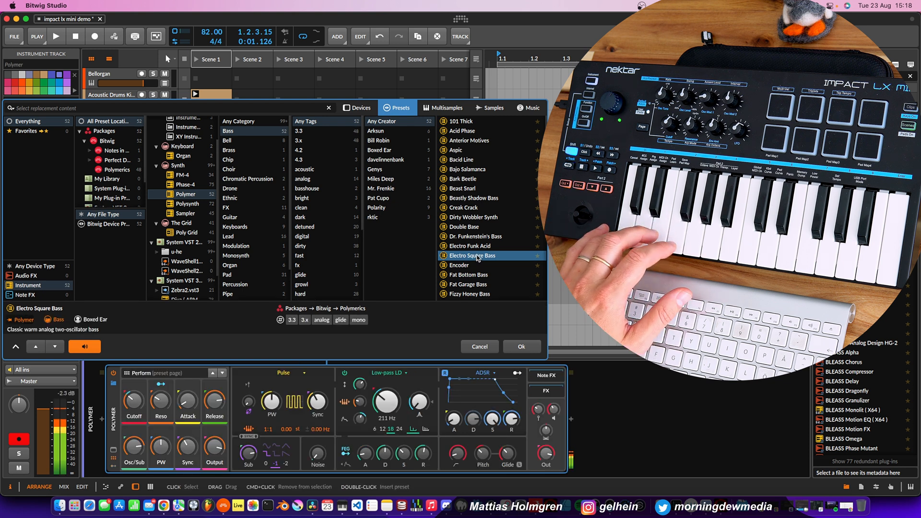
left_click(469, 274)
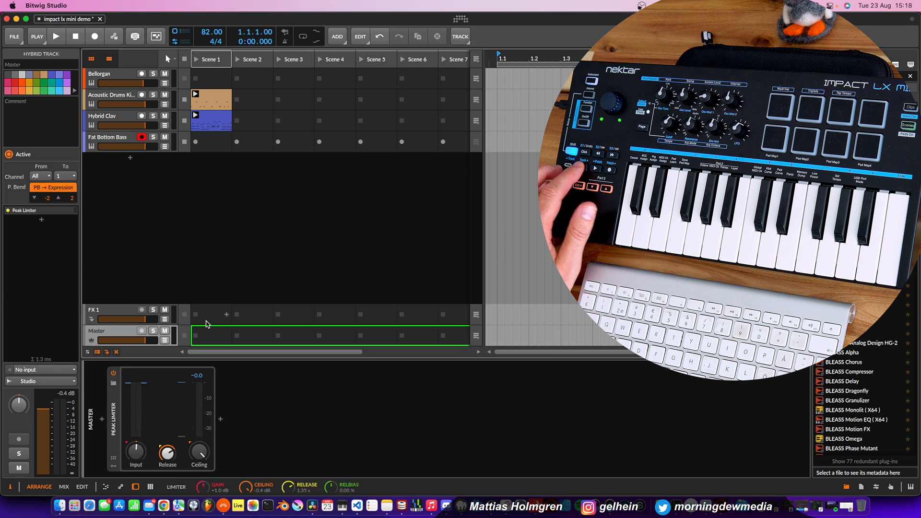
- Select the Hybrid Clav track and adjust its volume fader to balance levels
left_click(109, 137)
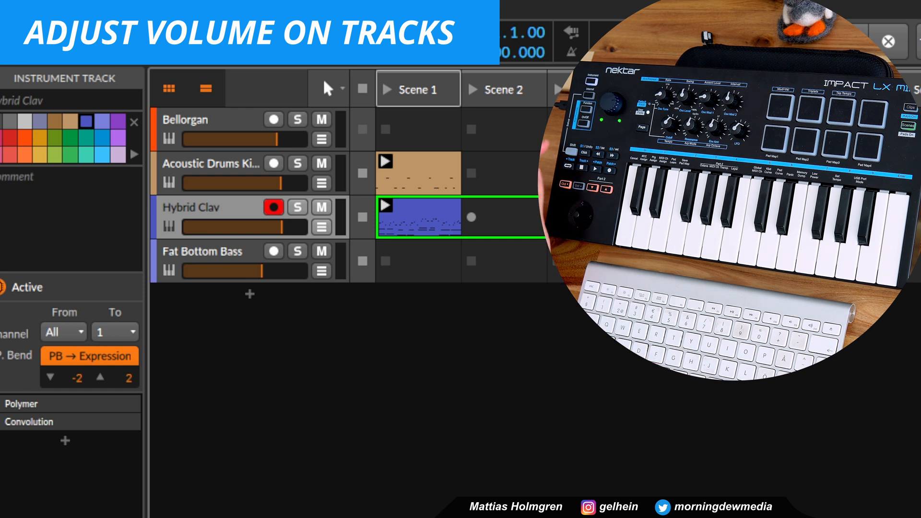
left_click(273, 164)
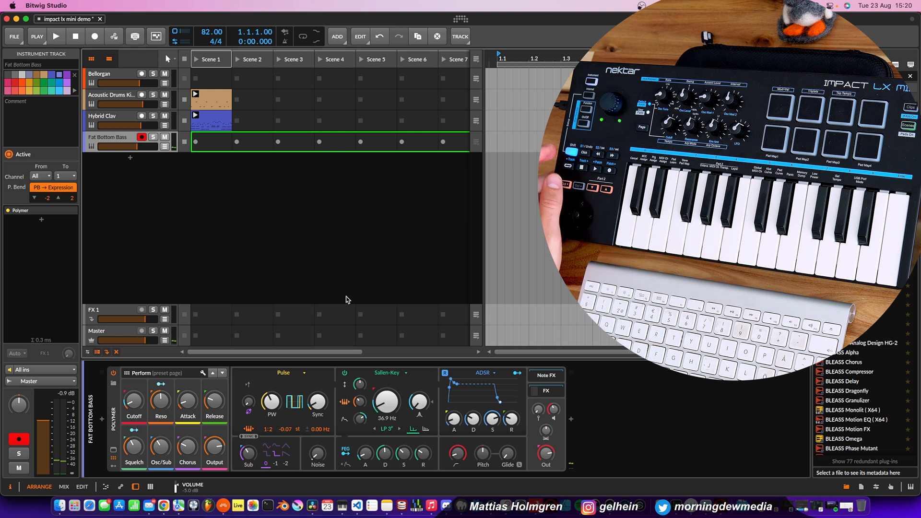
- Record a bass line into the Fat Bottom Bass track's Scene 1 slot and stop recording
left_click(57, 36)
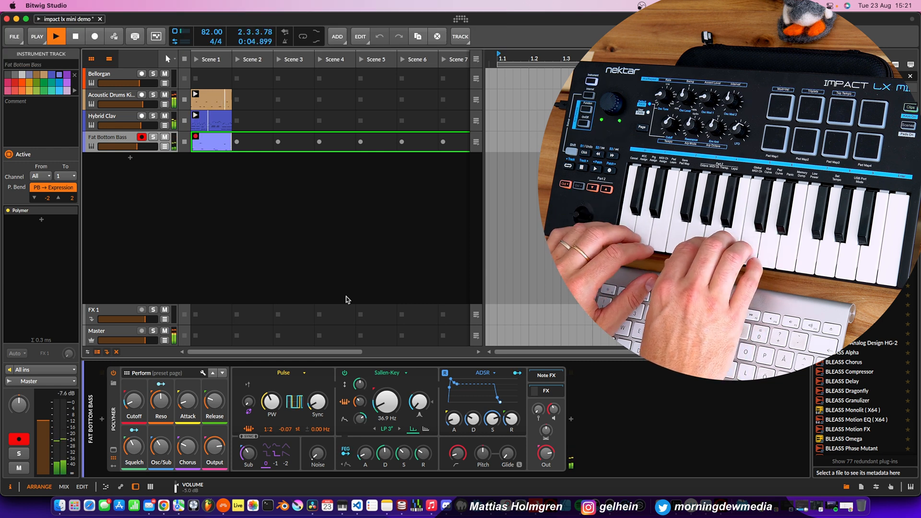
left_click(57, 36)
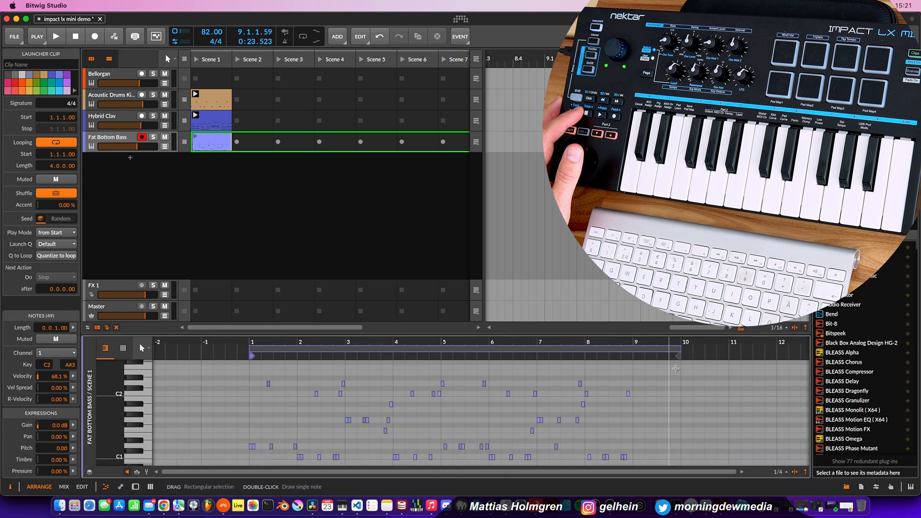
- Set the bass clip's loop length to eight bars in the detail editor
left_click_drag(676, 355, 630, 350)
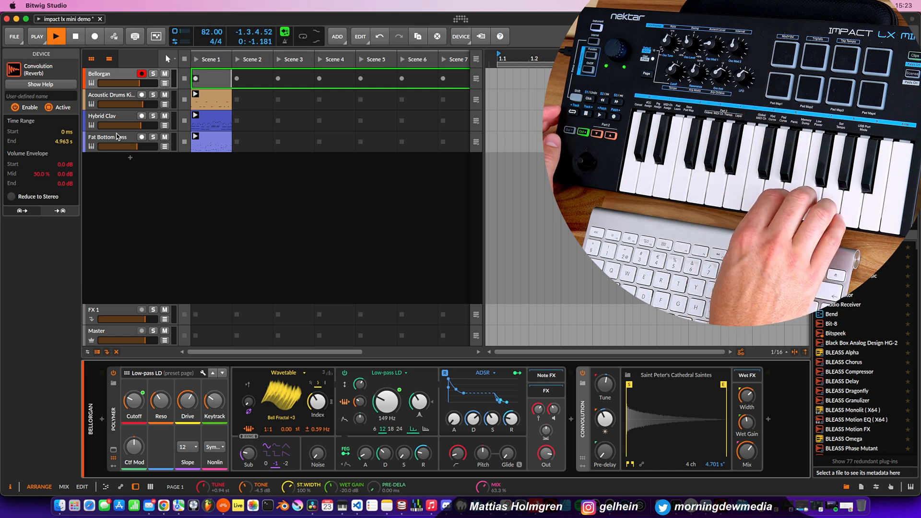
- Record a bell organ part into the Bellorgan track's Scene 1 slot and stop recording
left_click(55, 35)
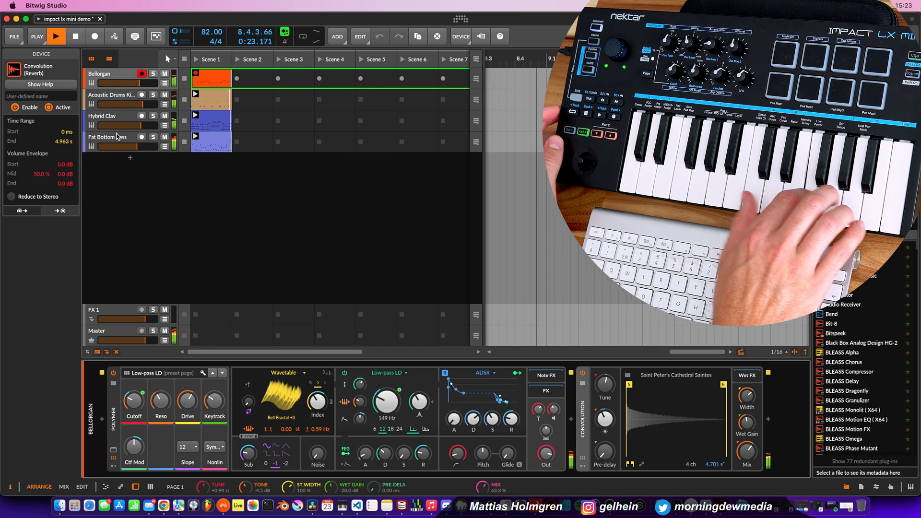
left_click(55, 36)
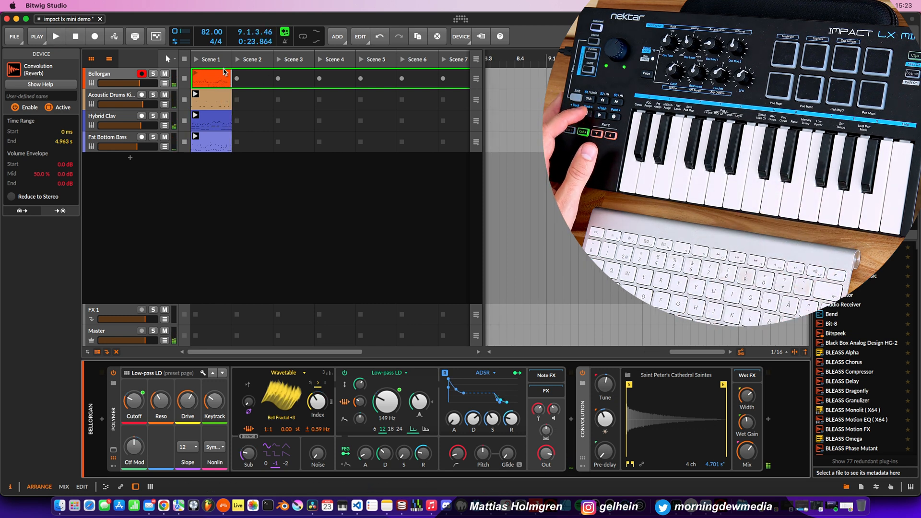
- Adjust the loop region of the Bellorgan clip in the note editor
double_click(210, 79)
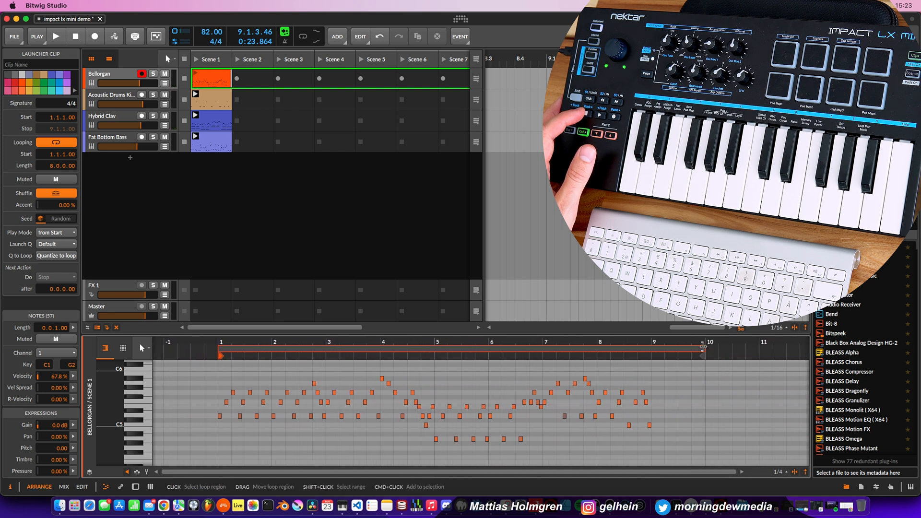
left_click_drag(703, 346, 650, 346)
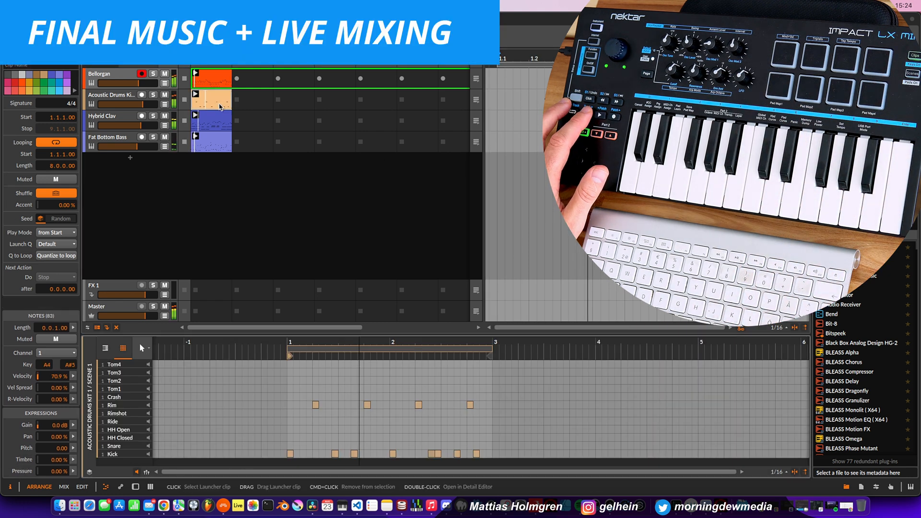
- View the Hybrid Clav clip's notes, then the Fat Bottom Bass clip's notes
left_click(211, 119)
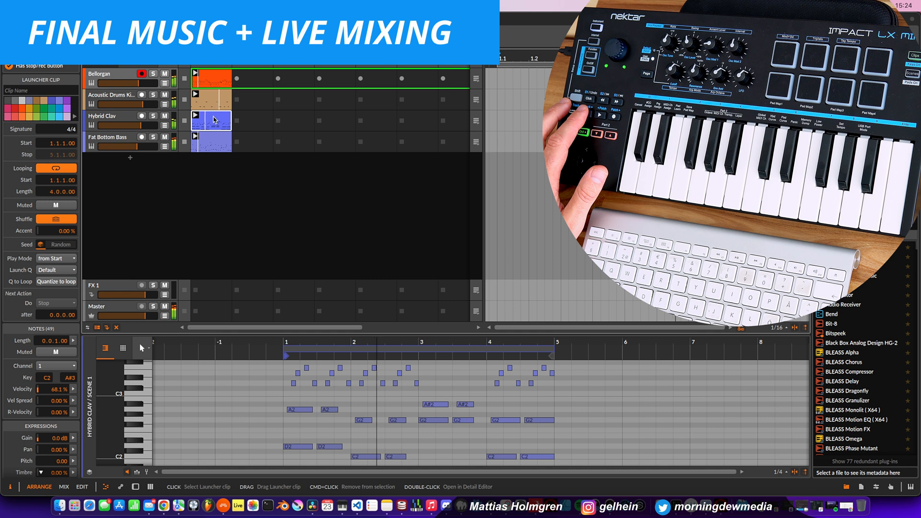
left_click(210, 143)
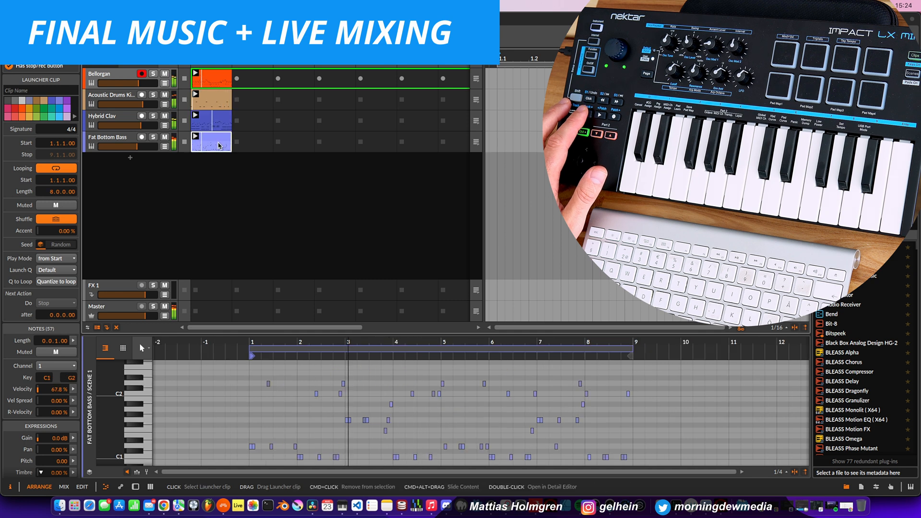